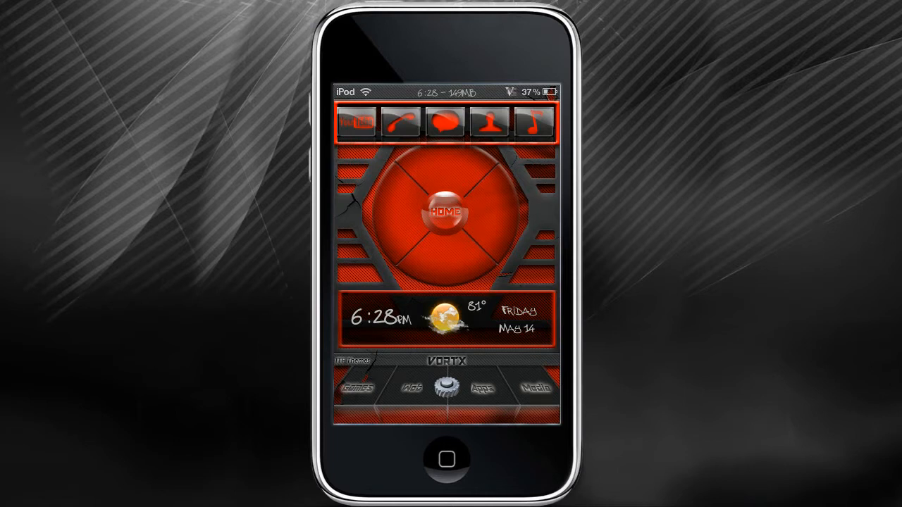
# - Launch Cydia from the themed home screen
pyautogui.click(448, 213)
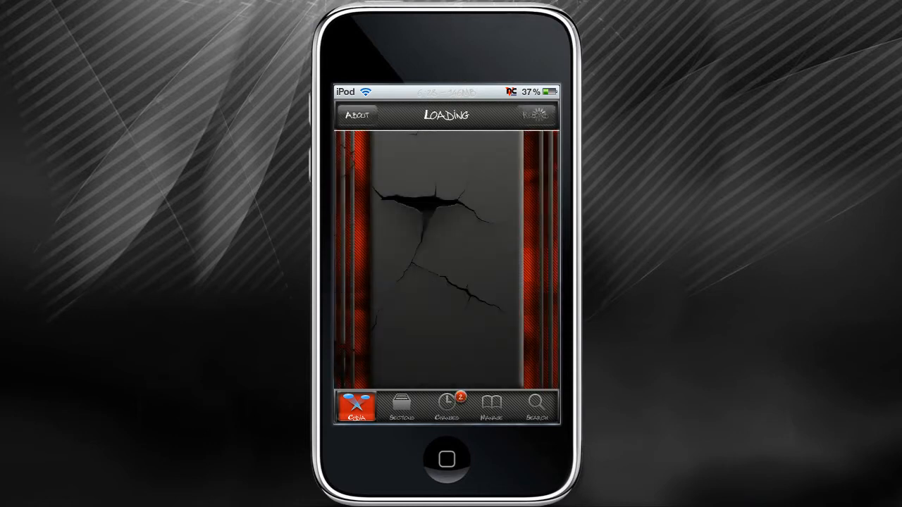
# - Search Cydia packages for "Push" so Push Doctor and Push Fix are listed
pyautogui.click(536, 406)
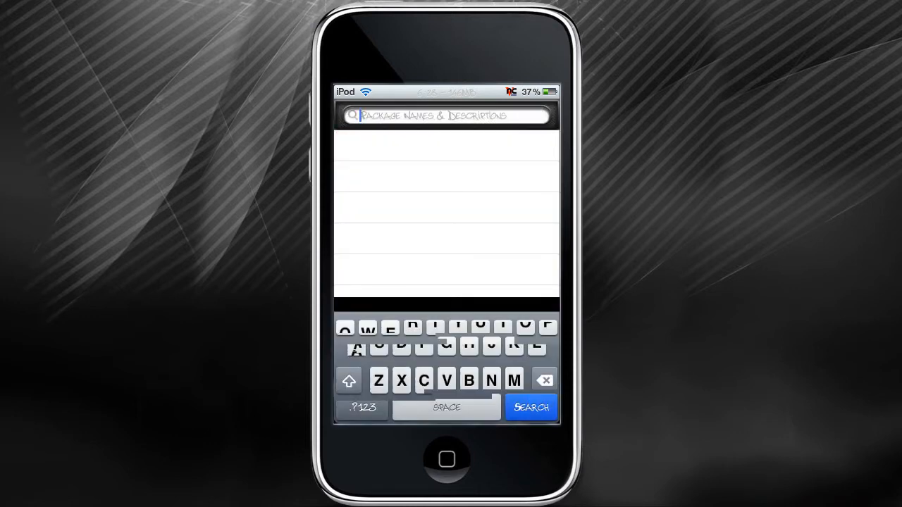
pyautogui.click(548, 294)
pyautogui.write('plug')
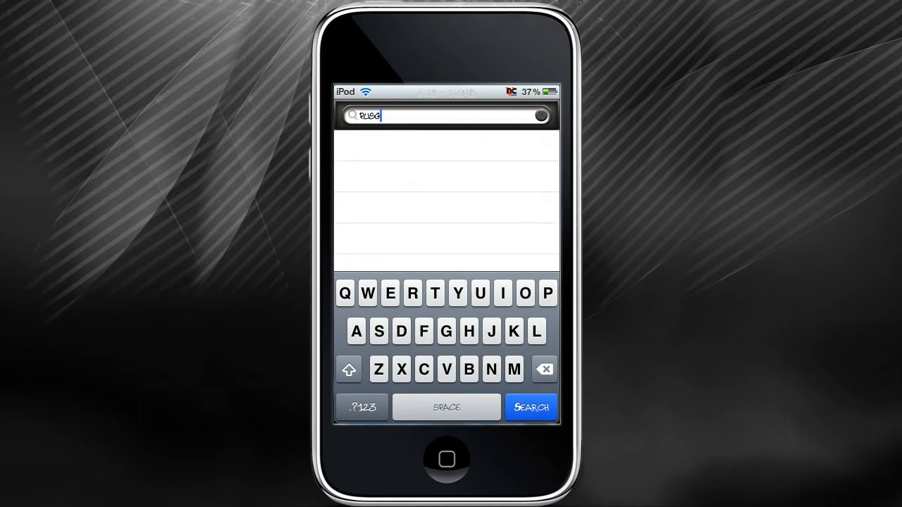
pyautogui.click(423, 293)
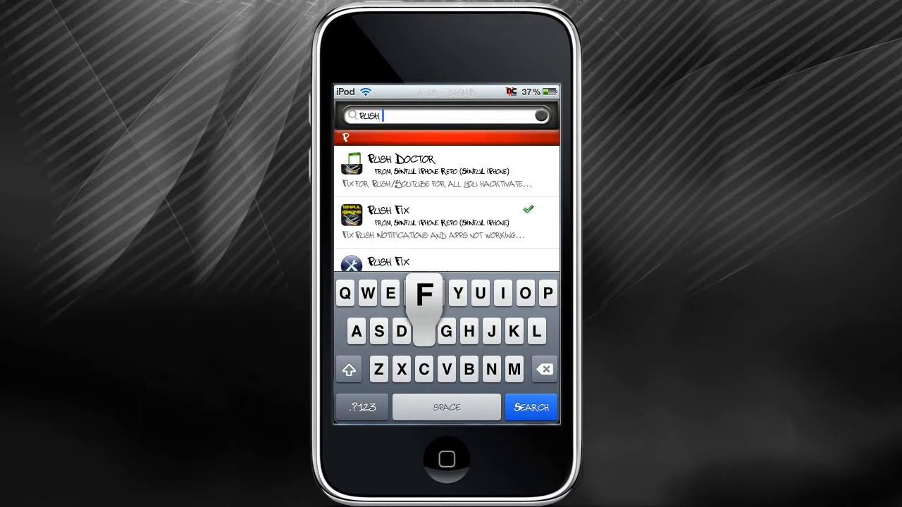
# - Leave Cydia and expand the Apps menu on the home screen dial
pyautogui.write('F')
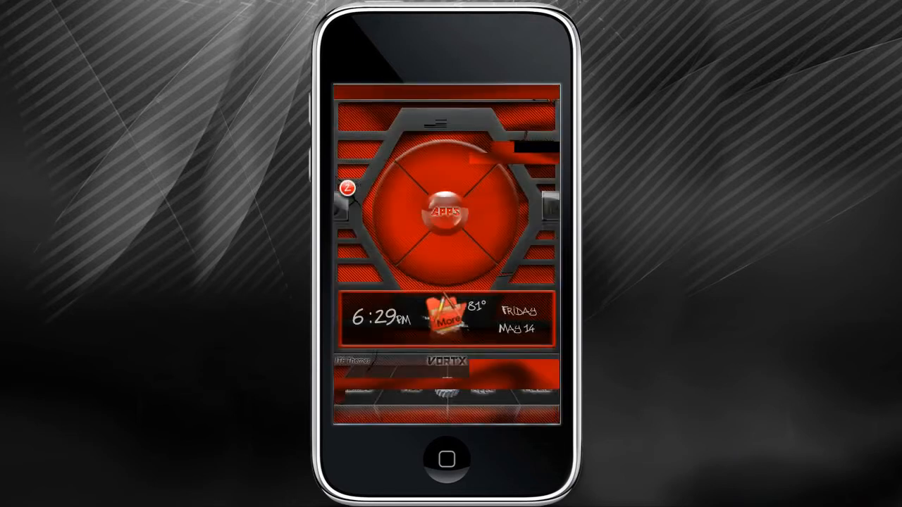
pyautogui.click(447, 213)
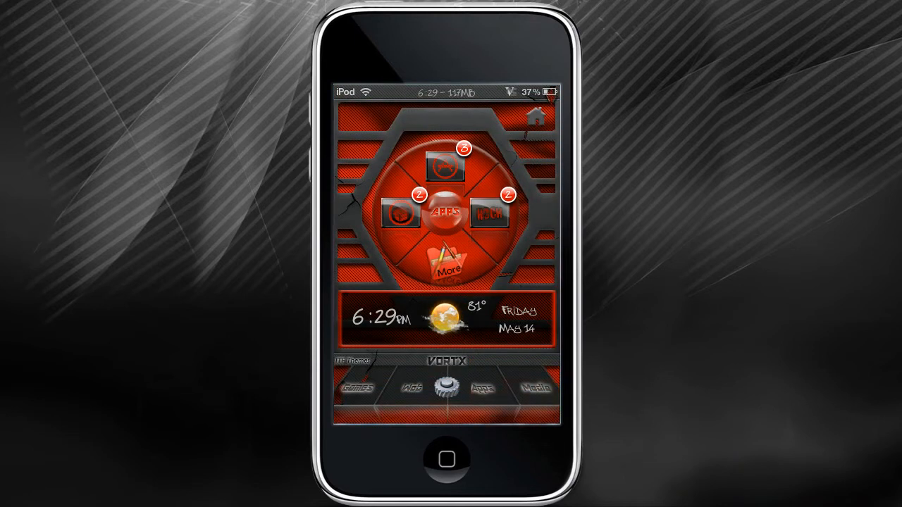